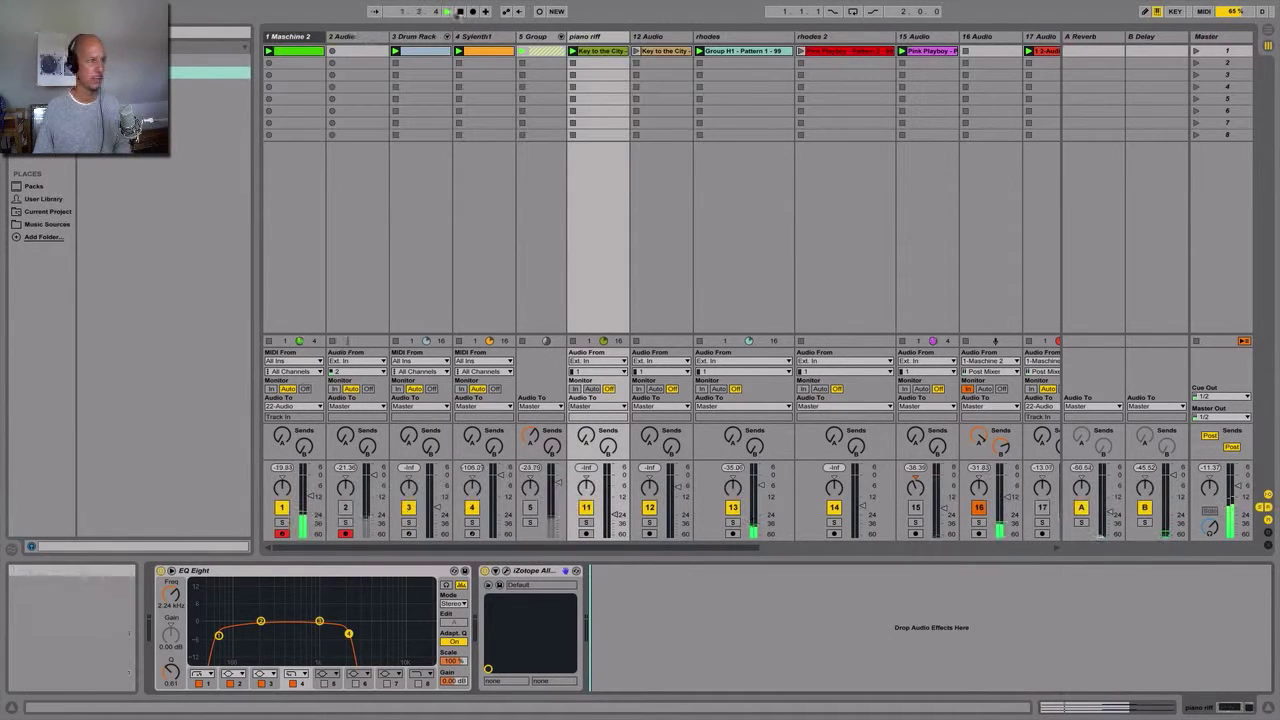
# Show the Maschine 2 plugin window and skip all missing samples via Ignore All.
pyautogui.click(291, 37)
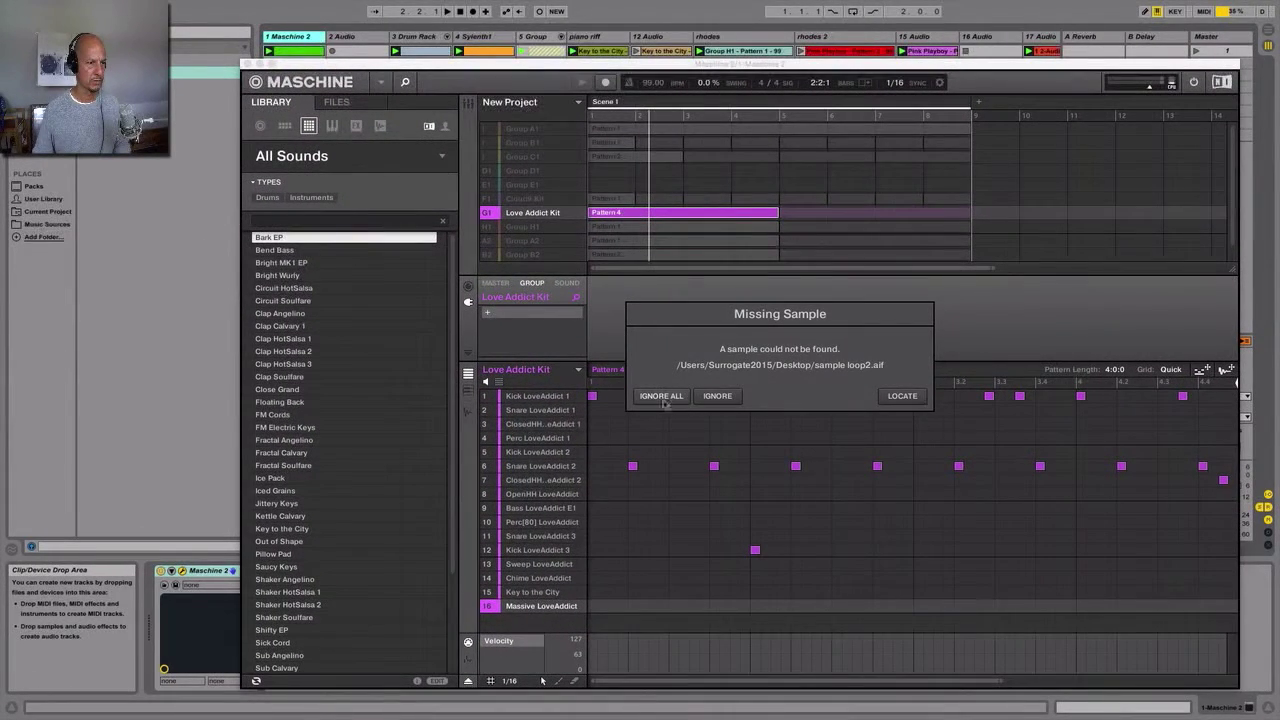
pyautogui.click(660, 395)
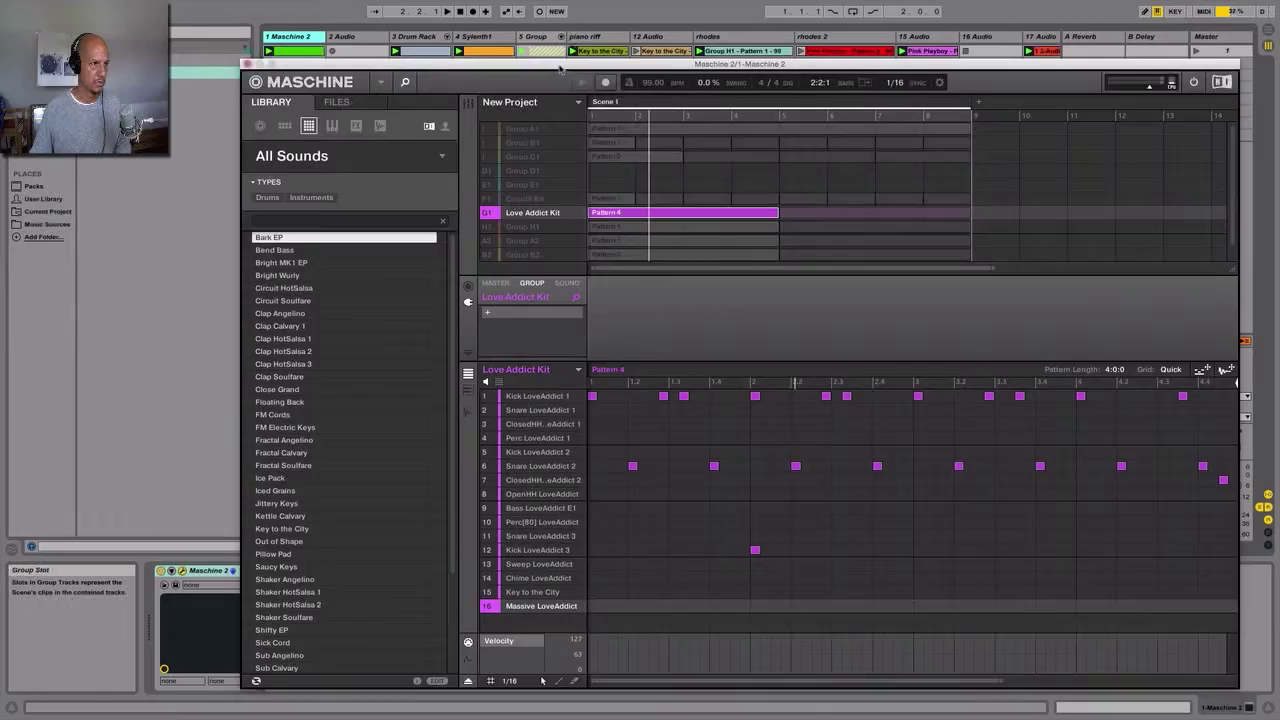